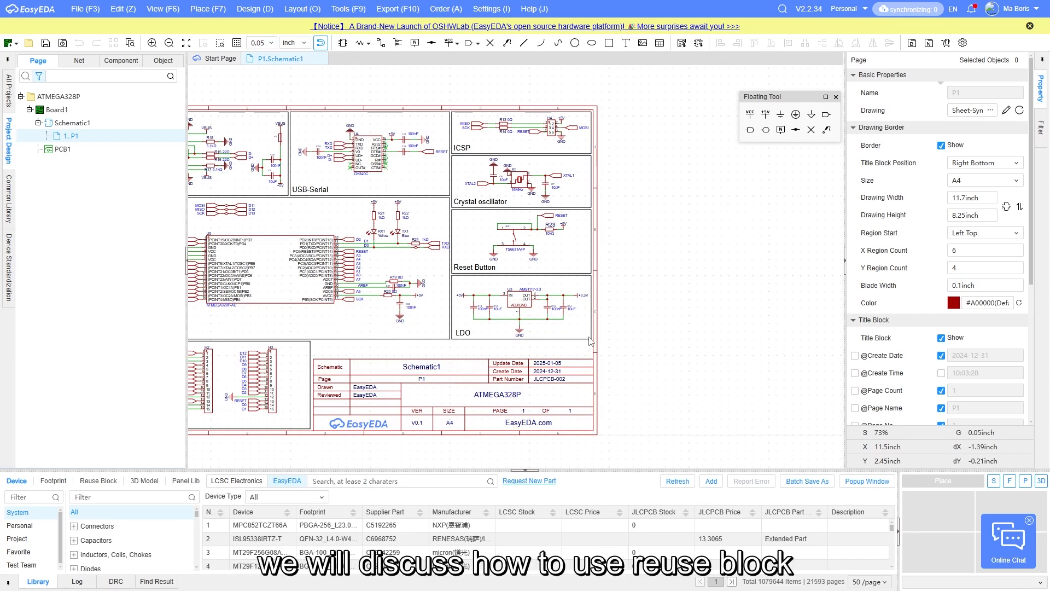
{"action": "mouse_move", "coordinate": [598, 340]}
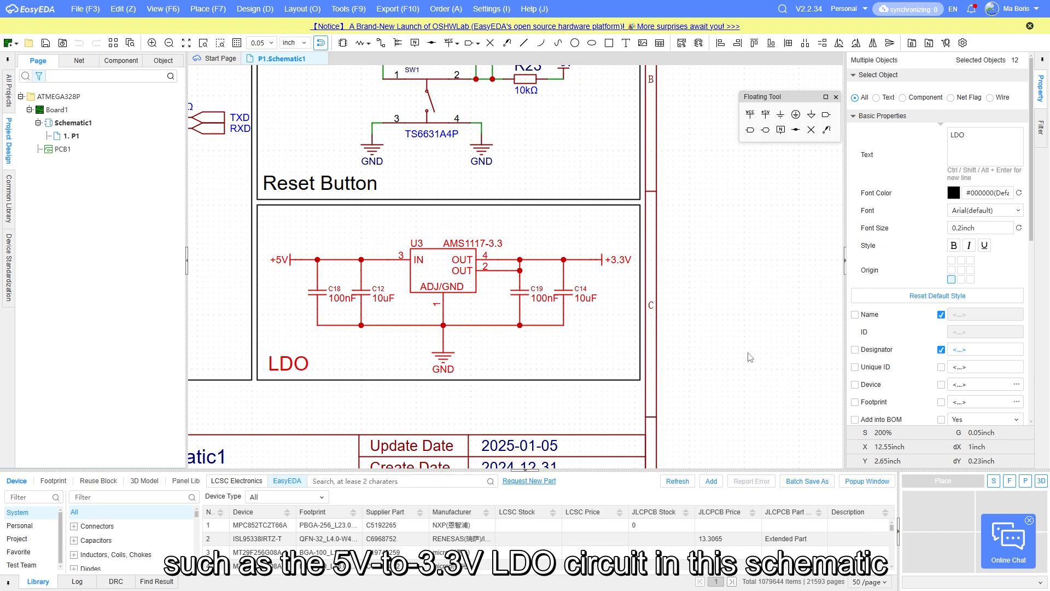
Create reuse block AMS1117-3.3V with description noting AMS1117, SOT-89 and max input 12V
{"action": "left_click", "coordinate": [70, 136]}
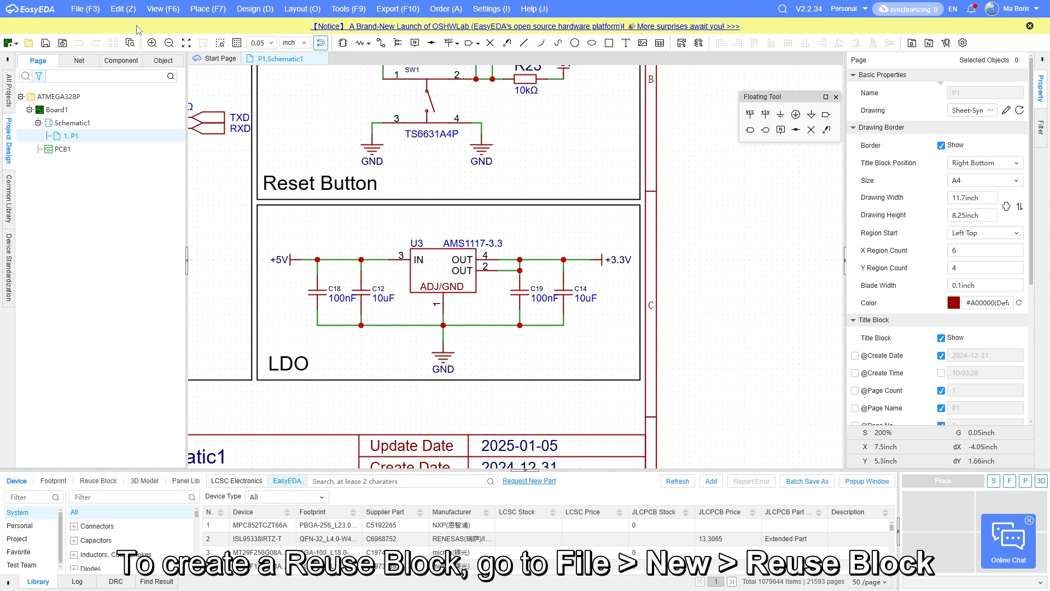
{"action": "left_click", "coordinate": [85, 9]}
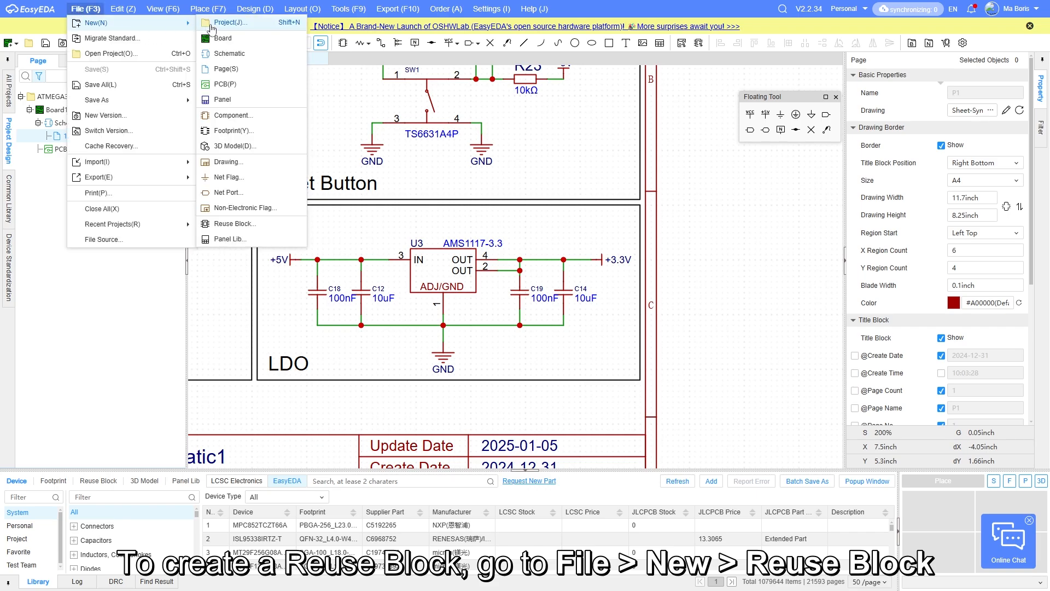
{"action": "left_click", "coordinate": [238, 223]}
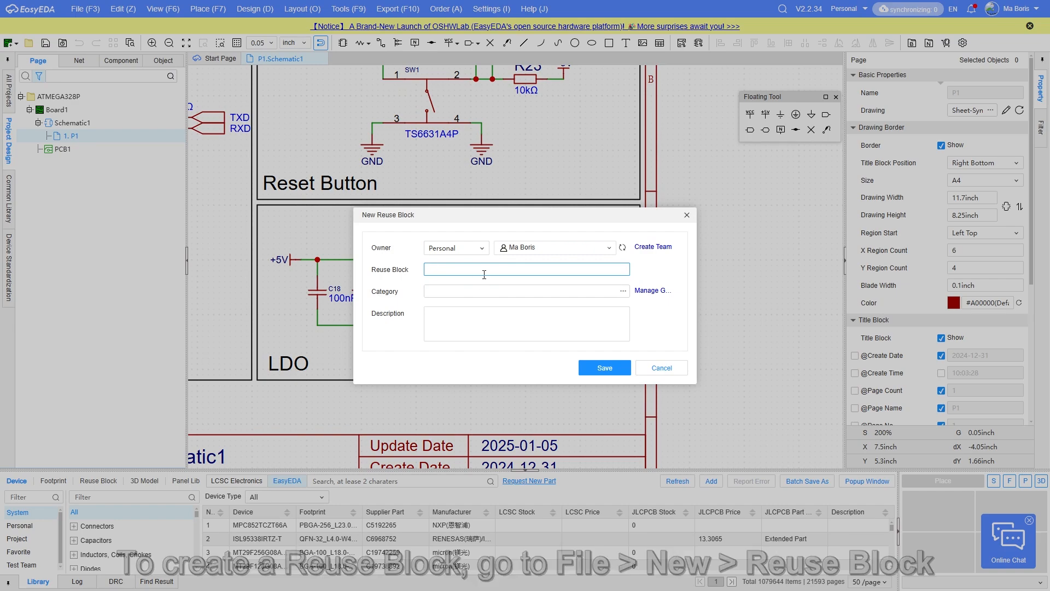
{"action": "type", "text": "AMS1117-3.3V"}
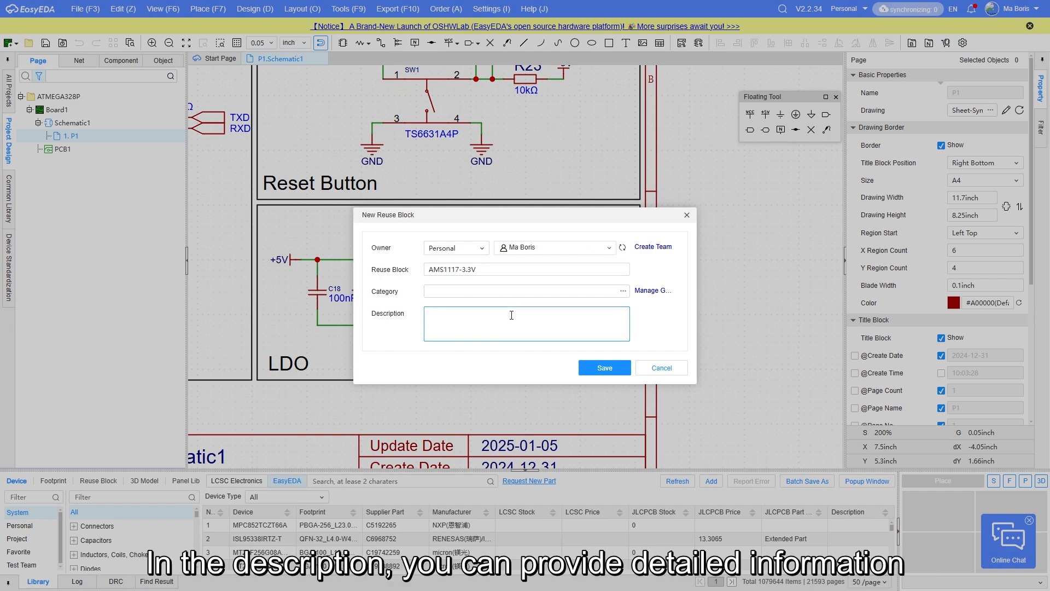
{"action": "type", "text": "AMS1117, 3.3V, SOT-89"}
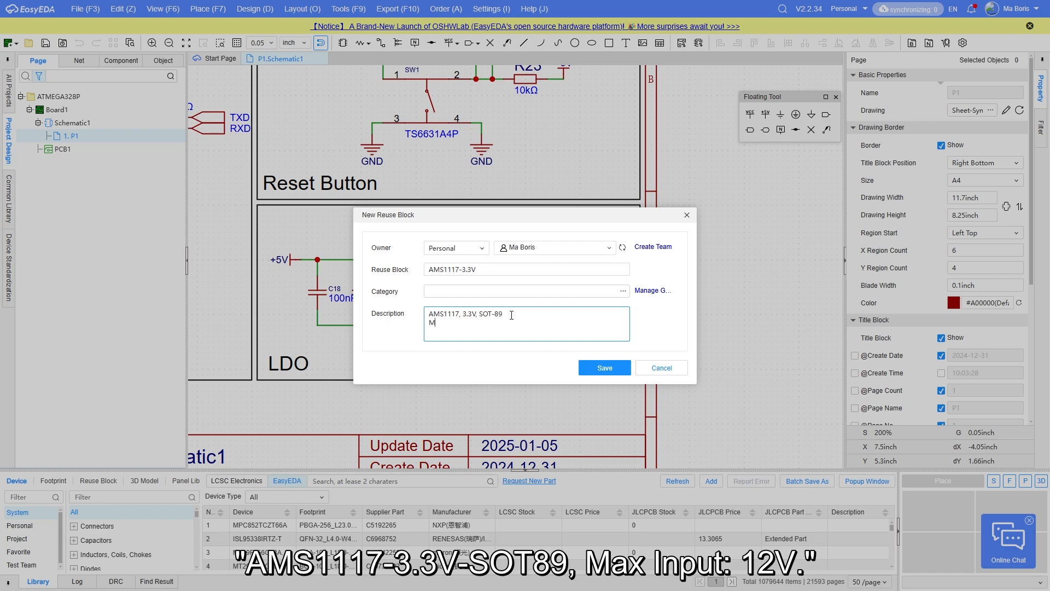
{"action": "type", "text": "ax Input 12V"}
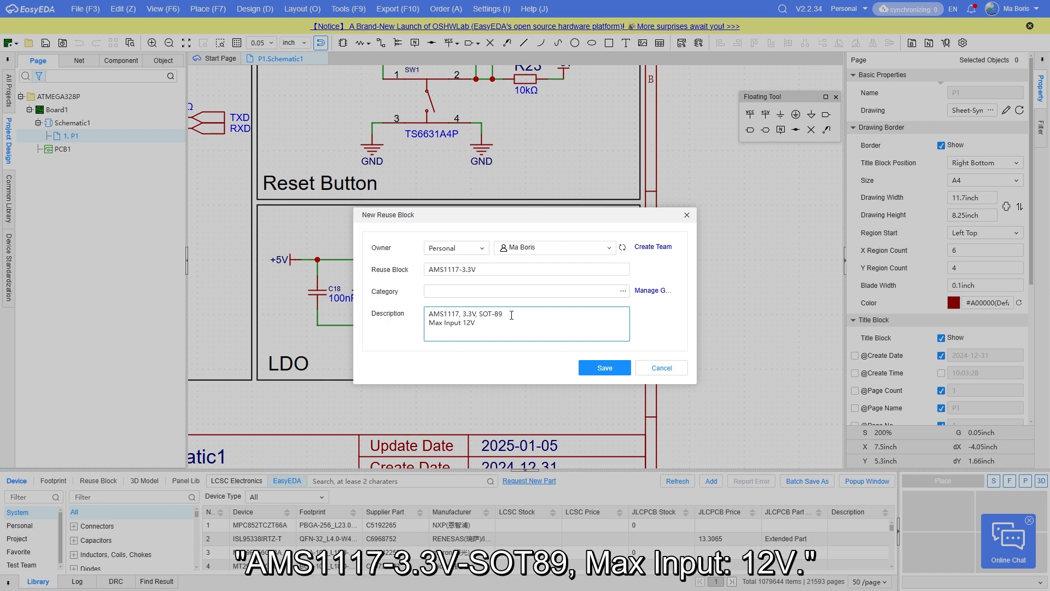
{"action": "left_click", "coordinate": [602, 367]}
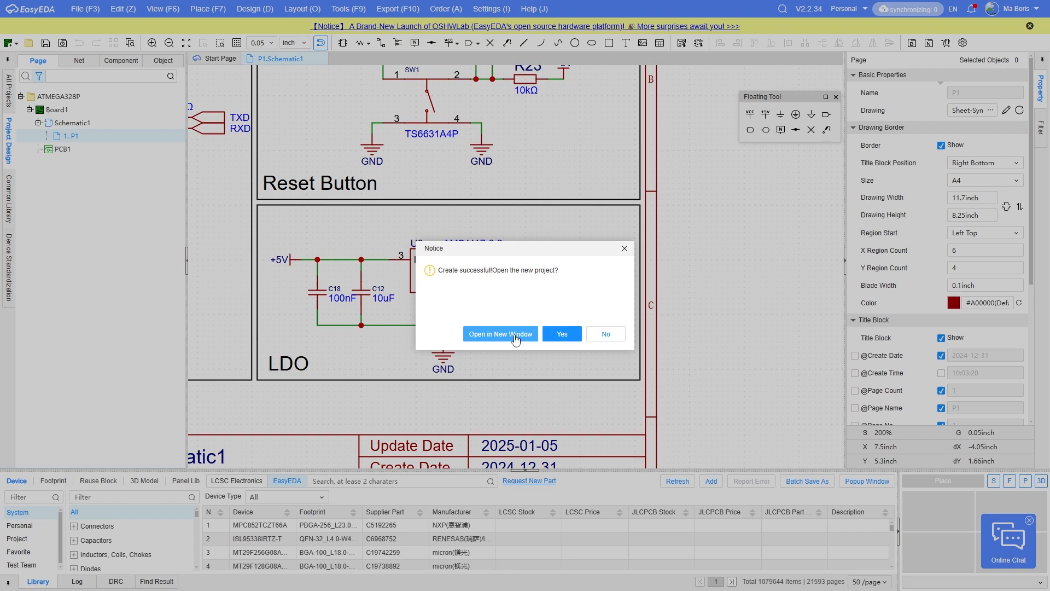
View the reuse block in its own window with project files shown, then return to ATMEGA328P schematic
{"action": "left_click", "coordinate": [561, 334]}
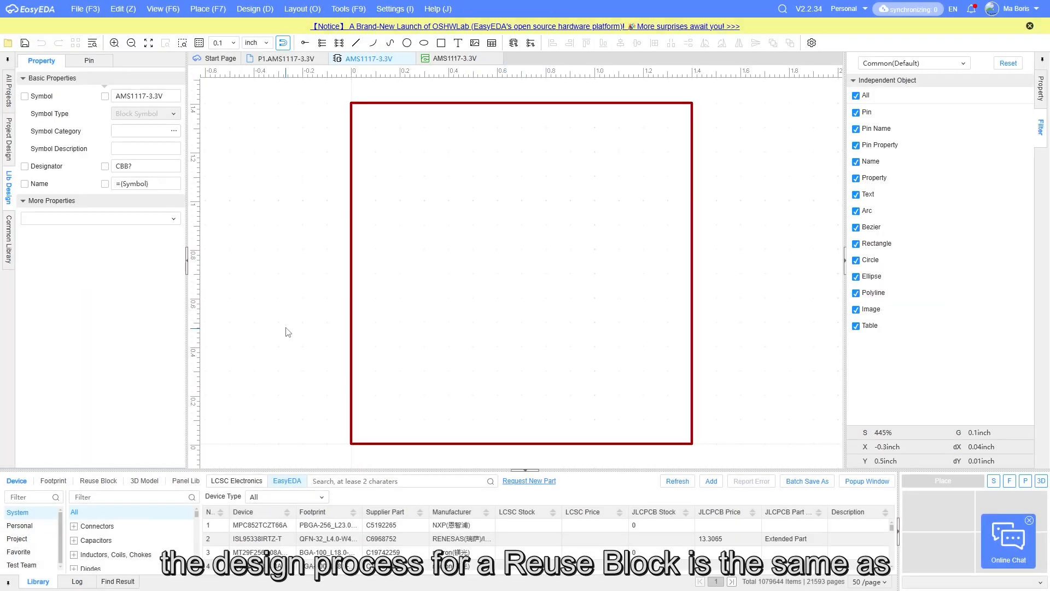
{"action": "left_click", "coordinate": [7, 144]}
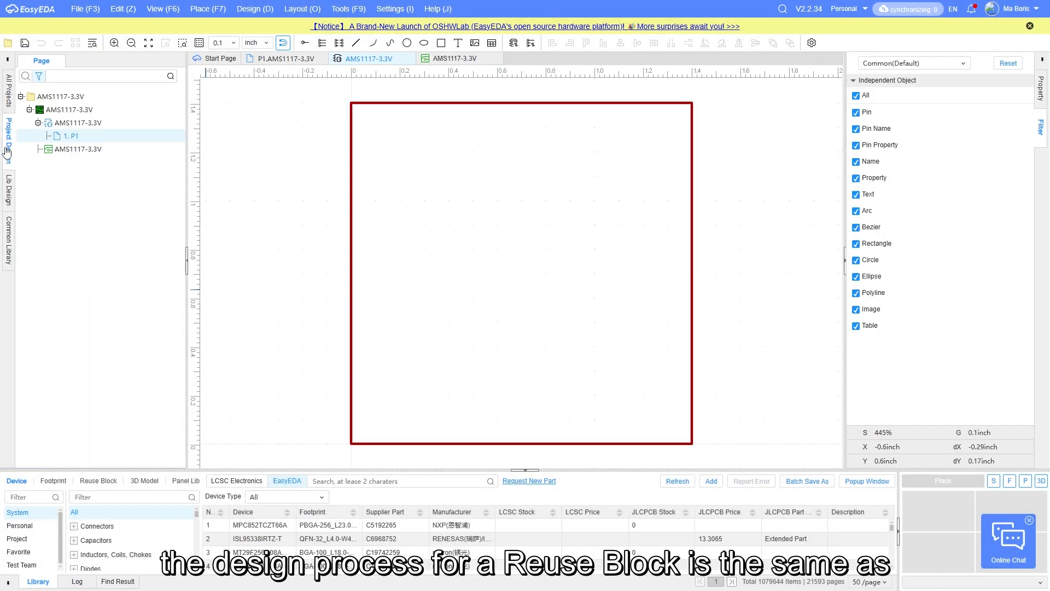
{"action": "mouse_move", "coordinate": [7, 141]}
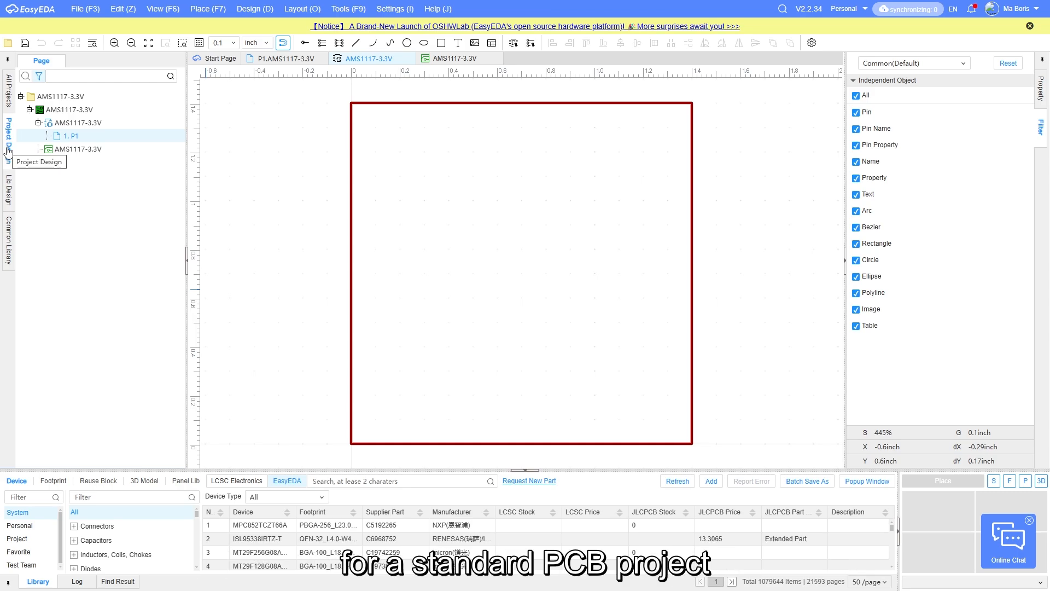
{"action": "left_click", "coordinate": [284, 58]}
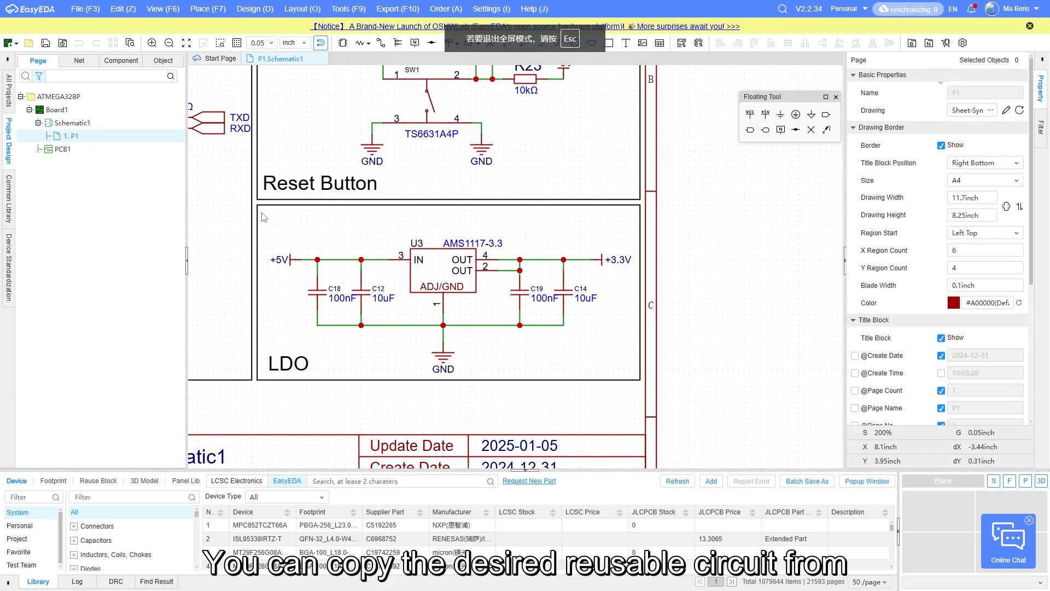
Copy the LDO circuit into the reuse block schematic and relabel its +5V net INPUT
{"action": "left_click_drag", "start_coordinate": [263, 215], "coordinate": [637, 383]}
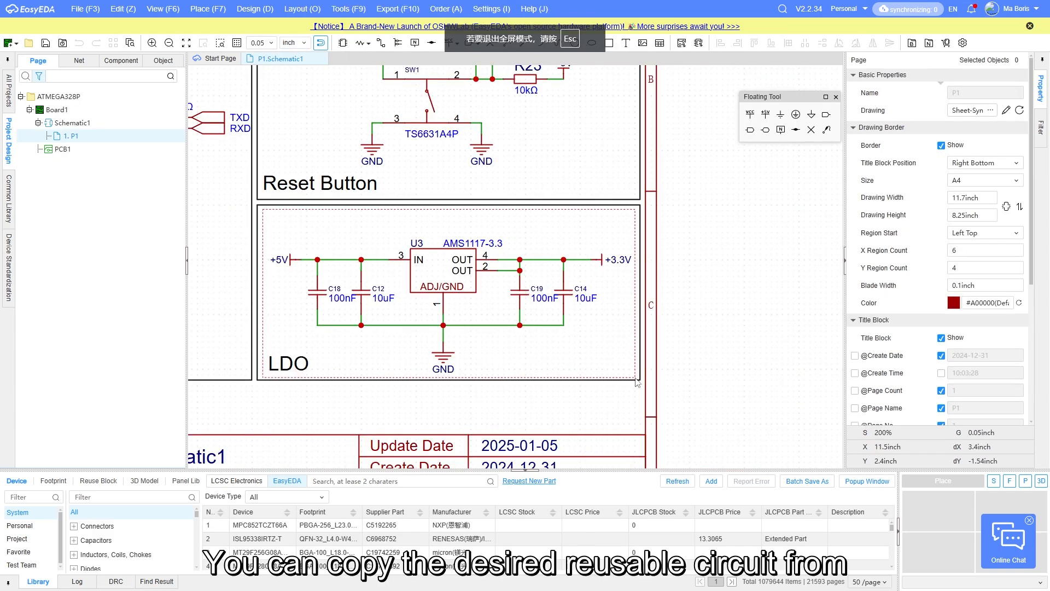
{"action": "left_click_drag", "start_coordinate": [262, 211], "coordinate": [636, 381]}
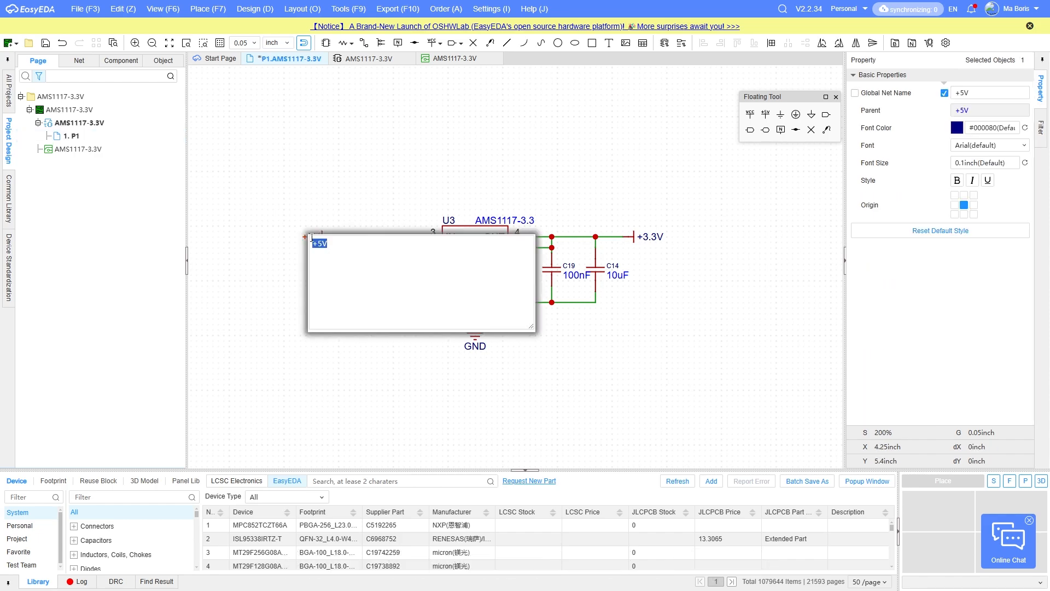
{"action": "type", "text": "INPUT"}
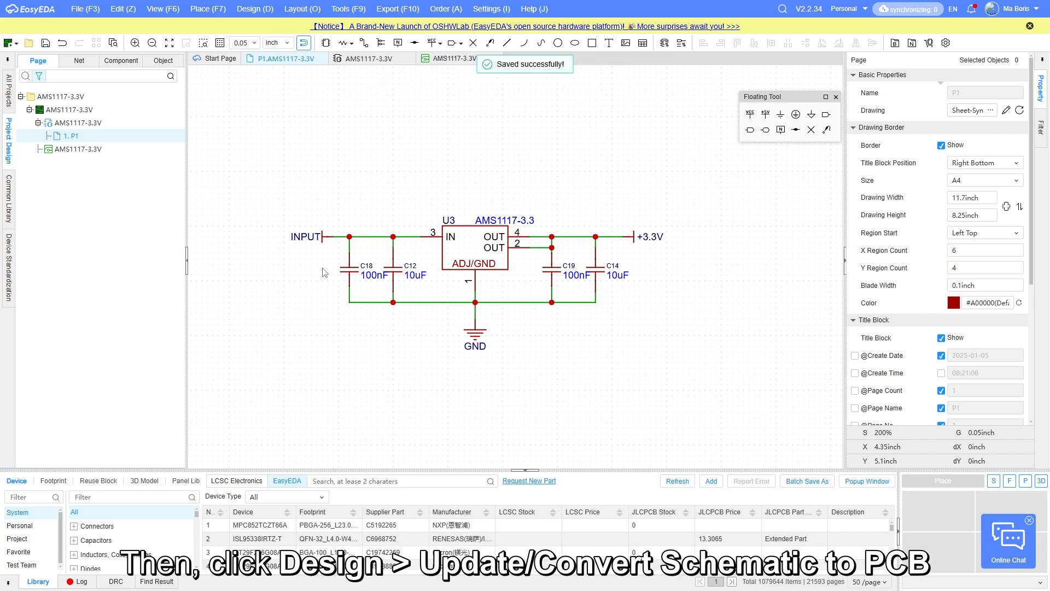
Convert the block schematic to a PCB importing U3, C12, C14, C18 and C19
{"action": "left_click", "coordinate": [255, 8]}
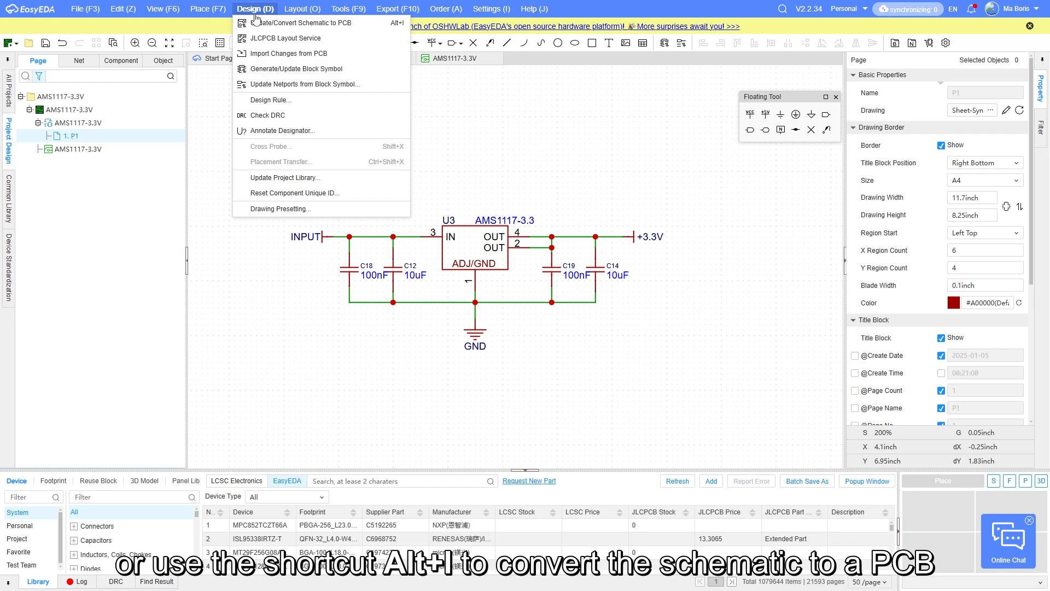
{"action": "left_click", "coordinate": [304, 22]}
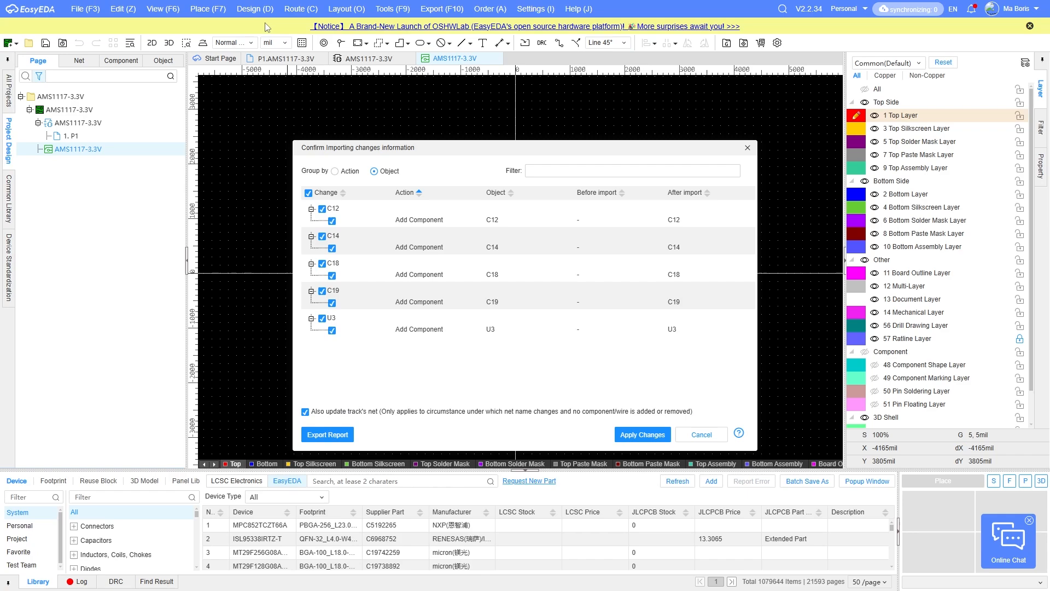
{"action": "left_click", "coordinate": [640, 434]}
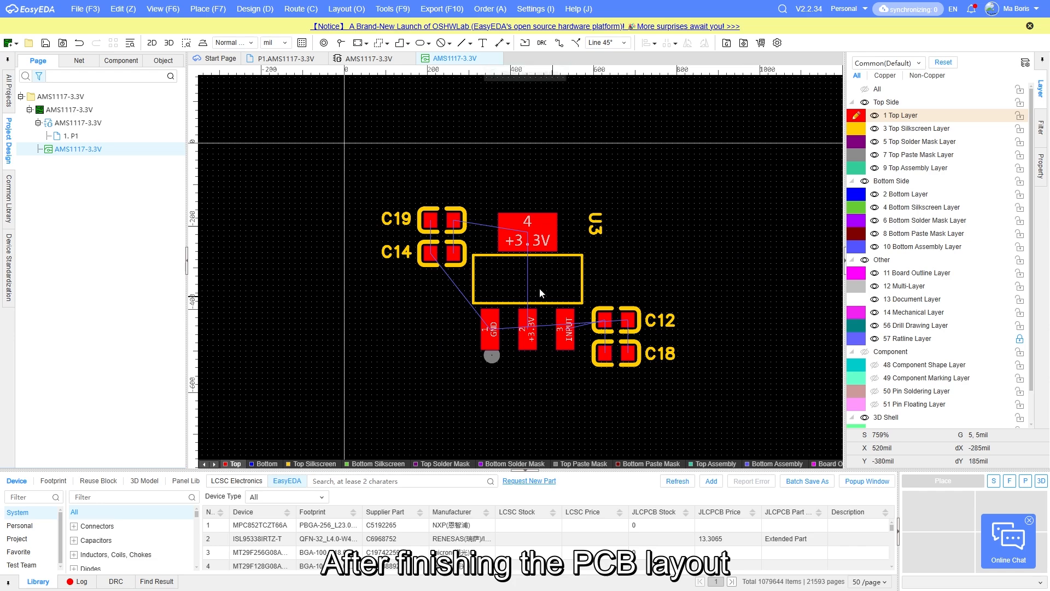
{"action": "left_click", "coordinate": [285, 58]}
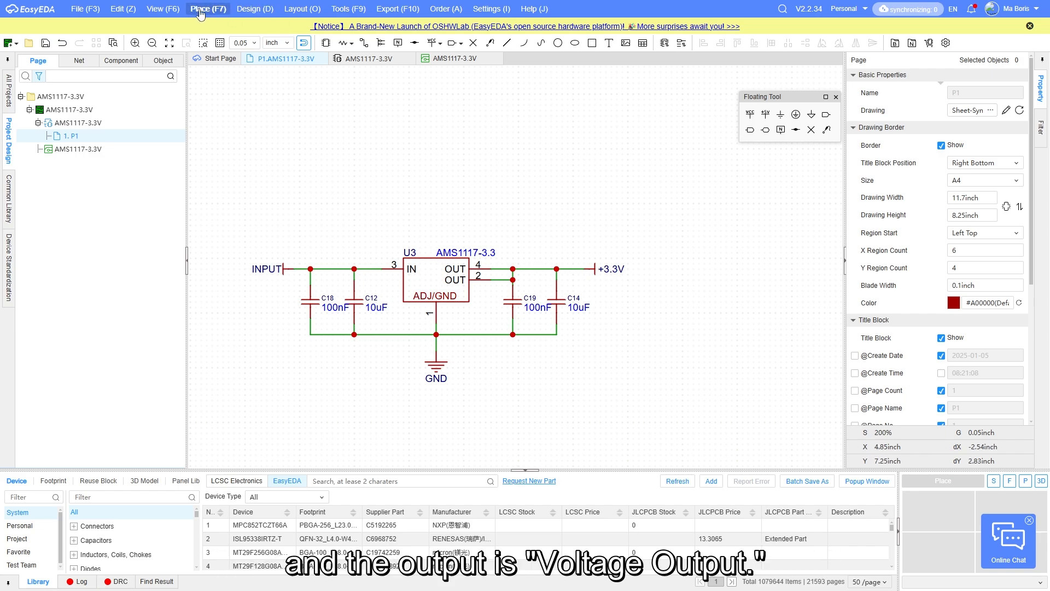
Place net ports VOLTAGE_INPUT, GND_INPUT and VOLTAGE_OUTPUT on the INPUT, GND and +3.3V nets
{"action": "left_click", "coordinate": [208, 9]}
{"action": "type", "text": "VOLTAGE_INPUT"}
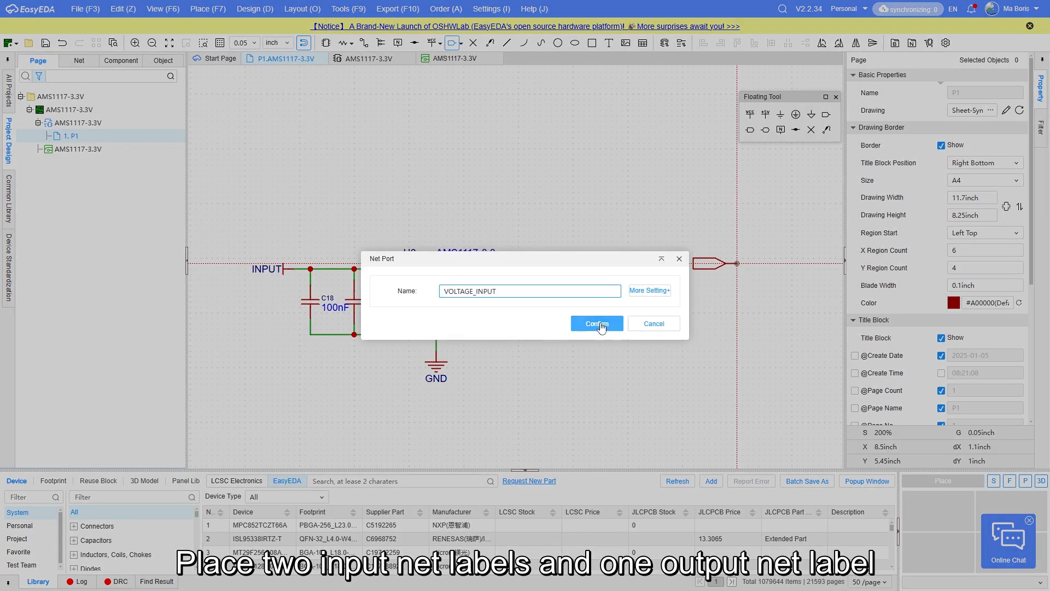
{"action": "left_click", "coordinate": [595, 324]}
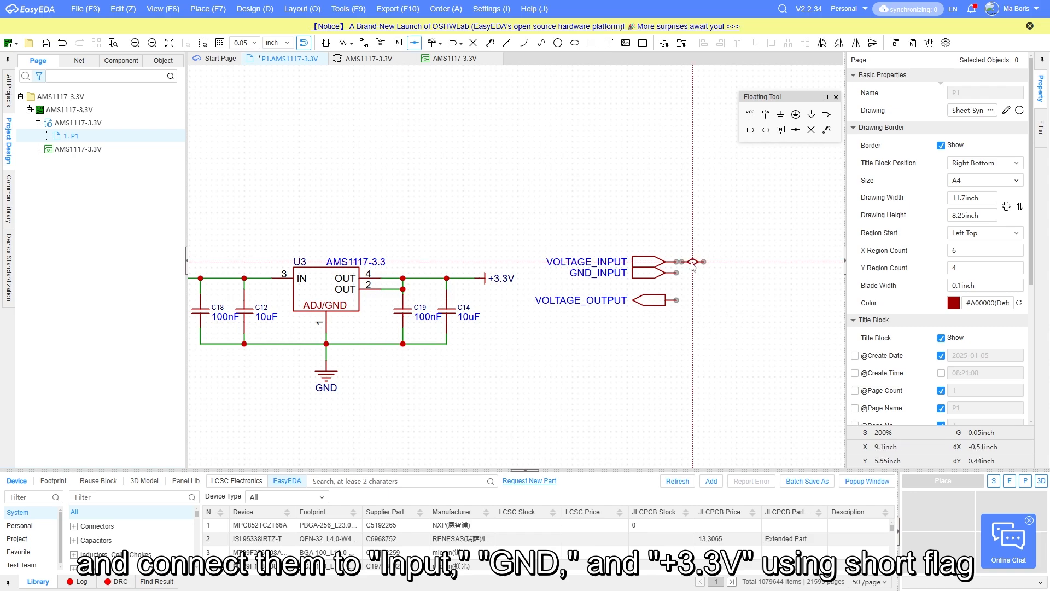
{"action": "key", "text": "ctrl+v"}
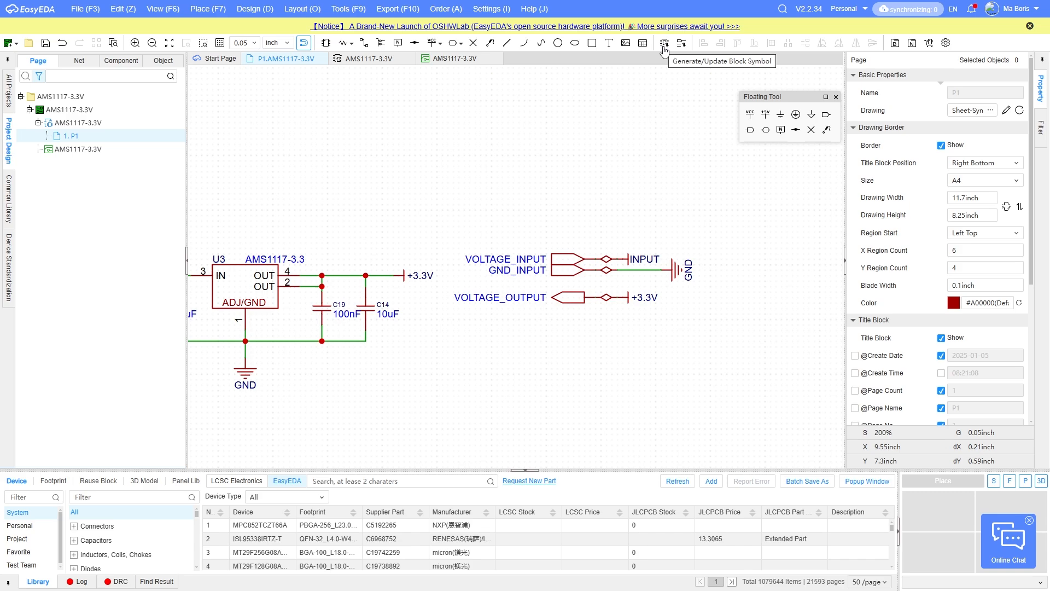
Generate the block symbol, updating its pins to match the schematic net ports
{"action": "left_click", "coordinate": [664, 43]}
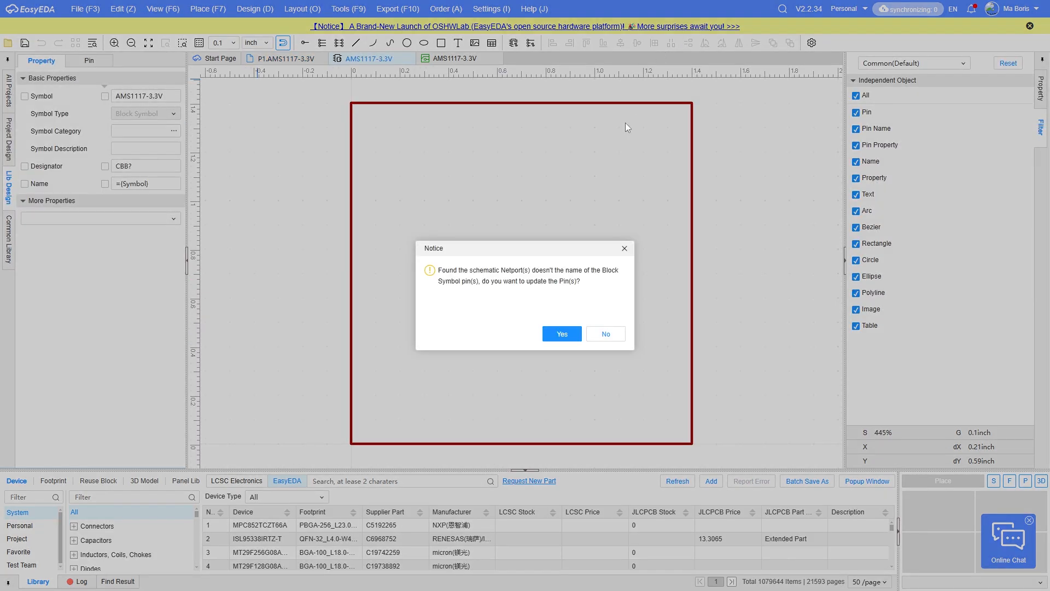
{"action": "left_click", "coordinate": [561, 333]}
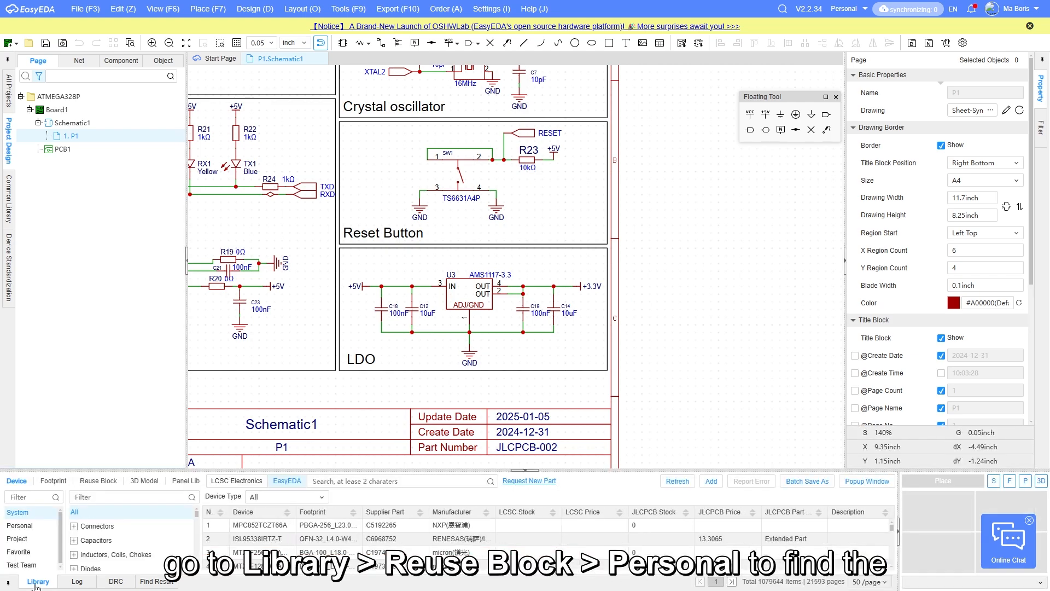
Place the AMS1117-3.3V block symbol from the personal reuse library into the LDO section
{"action": "left_click", "coordinate": [97, 480]}
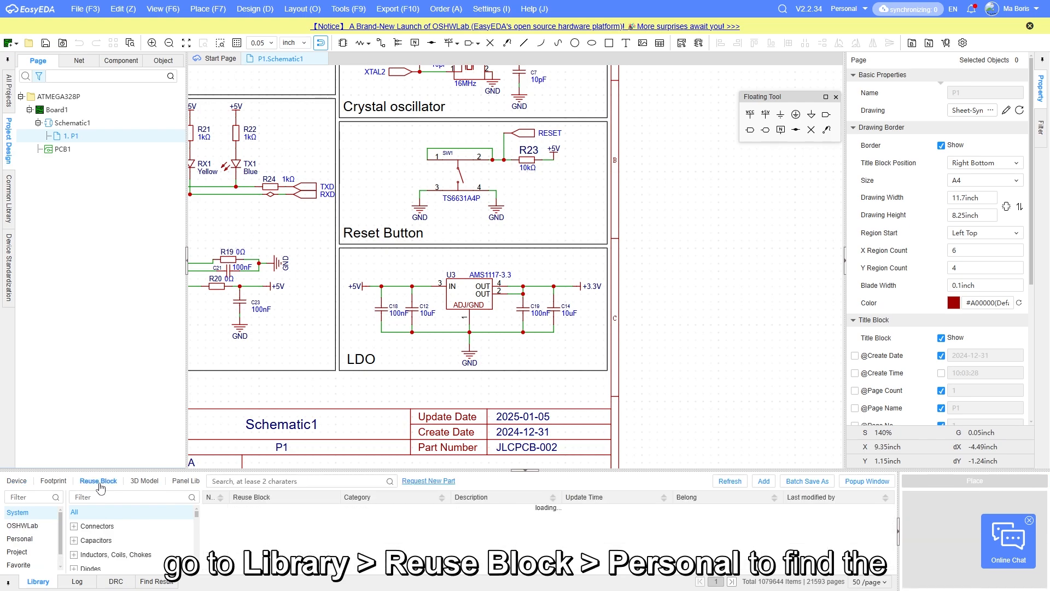
{"action": "left_click", "coordinate": [19, 538]}
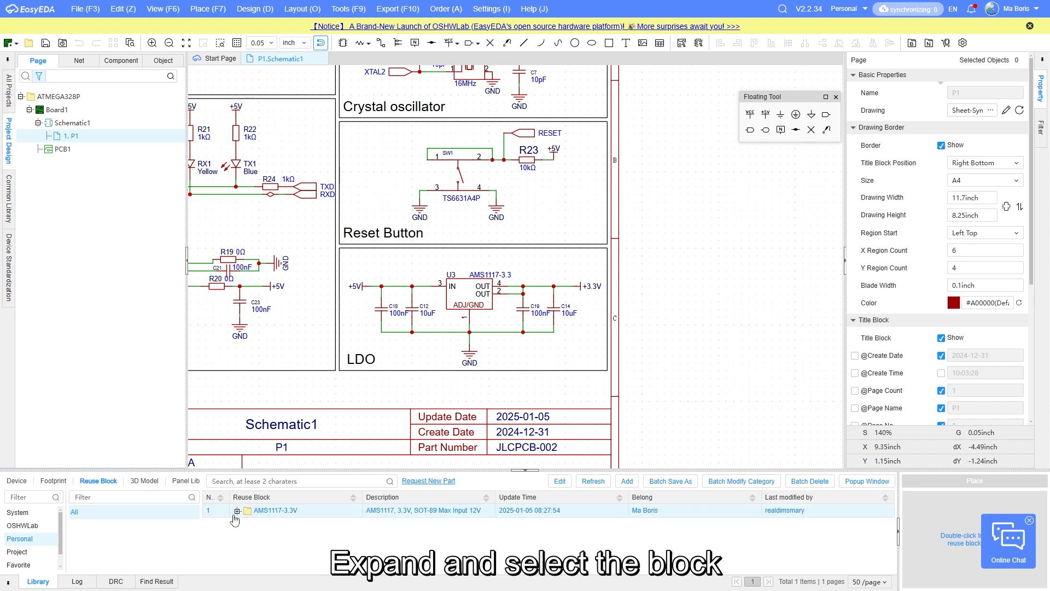
{"action": "left_click", "coordinate": [237, 511]}
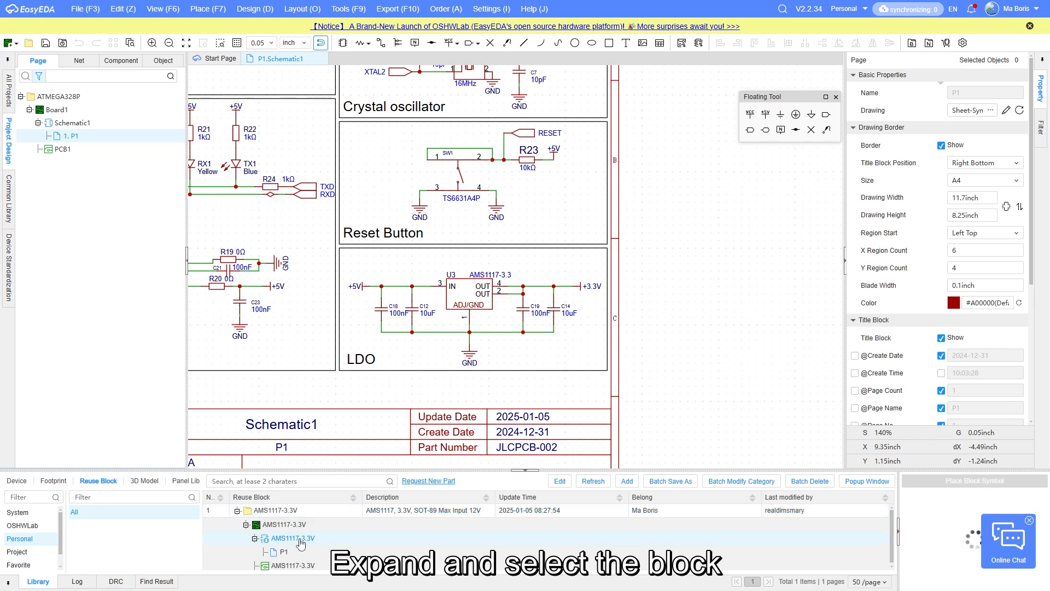
{"action": "left_click", "coordinate": [973, 480]}
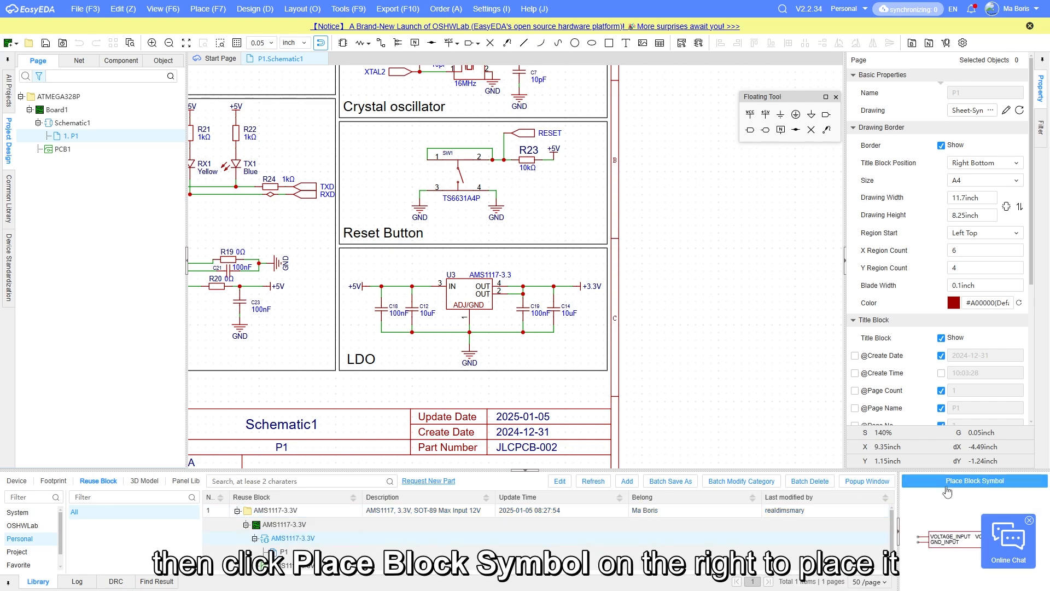
{"action": "left_click", "coordinate": [973, 480]}
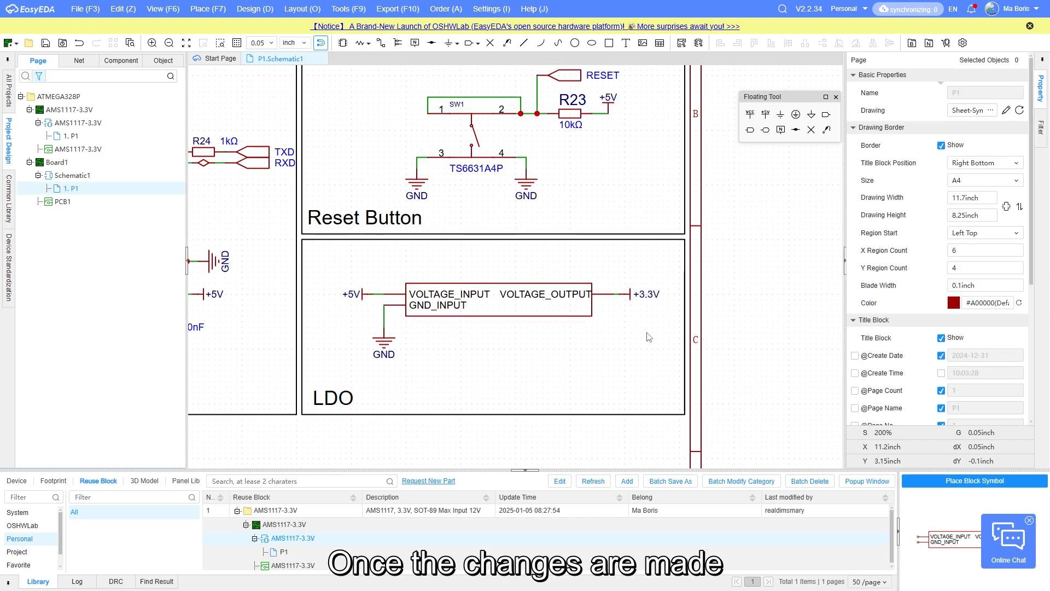
Update PCB1 from the schematic, applying the reuse block's component changes
{"action": "left_click", "coordinate": [255, 9]}
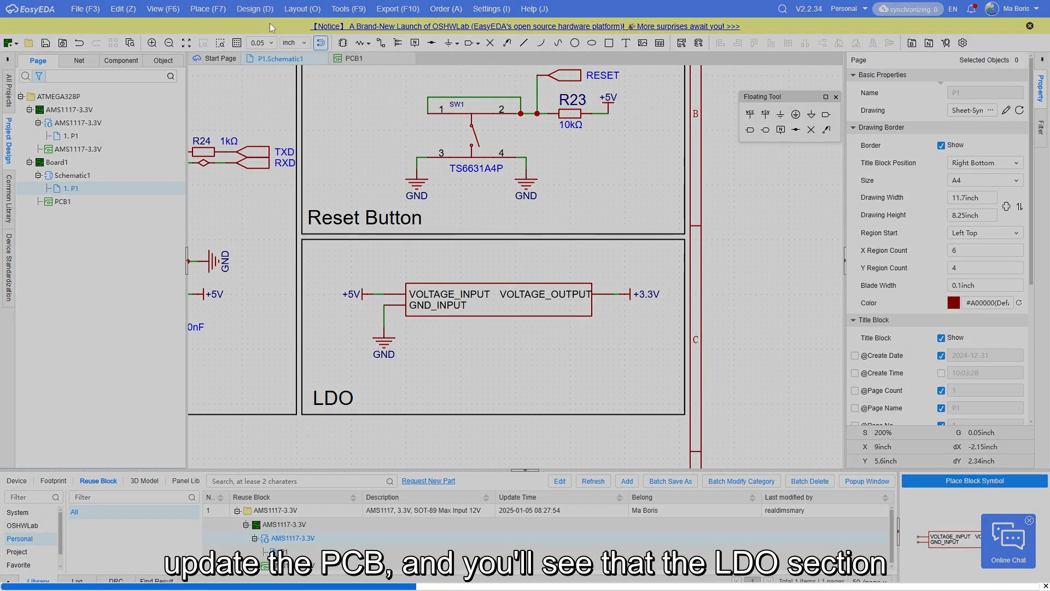
{"action": "left_click", "coordinate": [353, 58]}
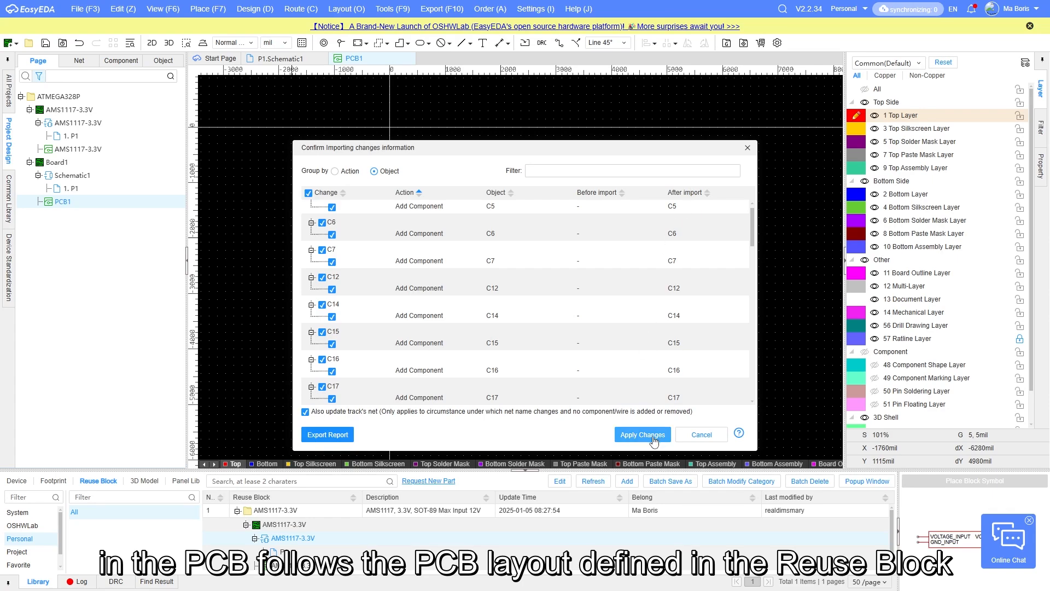
{"action": "left_click", "coordinate": [641, 434]}
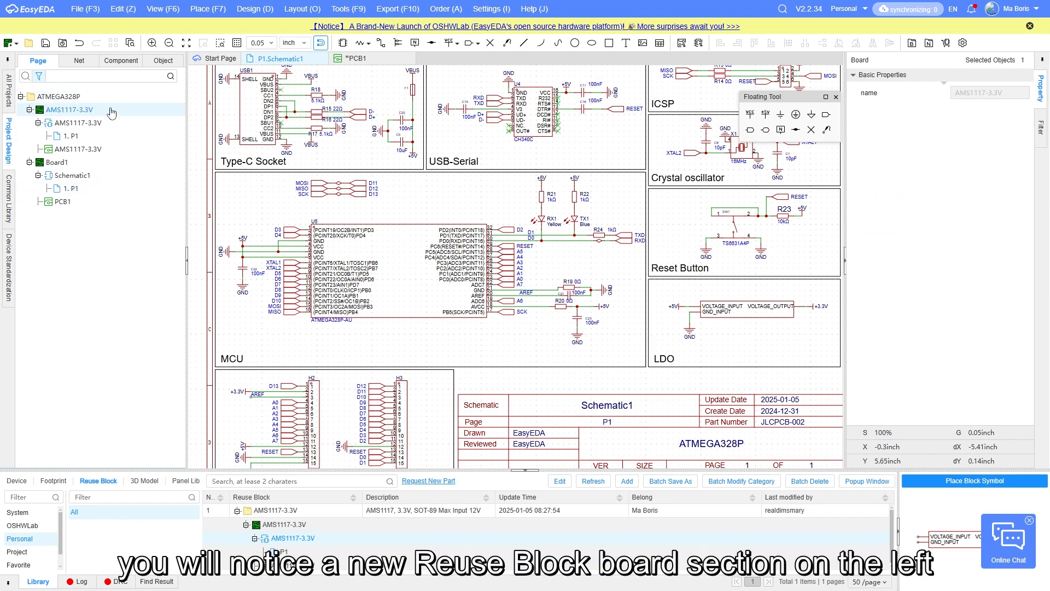
{"action": "mouse_move", "coordinate": [111, 109]}
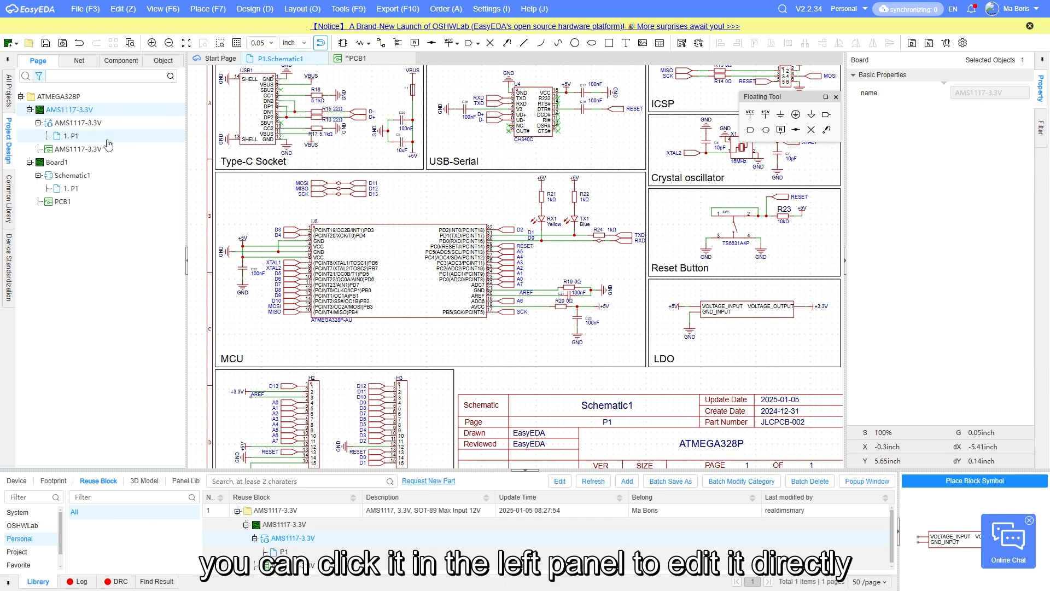
Open page P1 of the AMS1117-3.3V board from the Project Design tree
{"action": "double_click", "coordinate": [78, 148]}
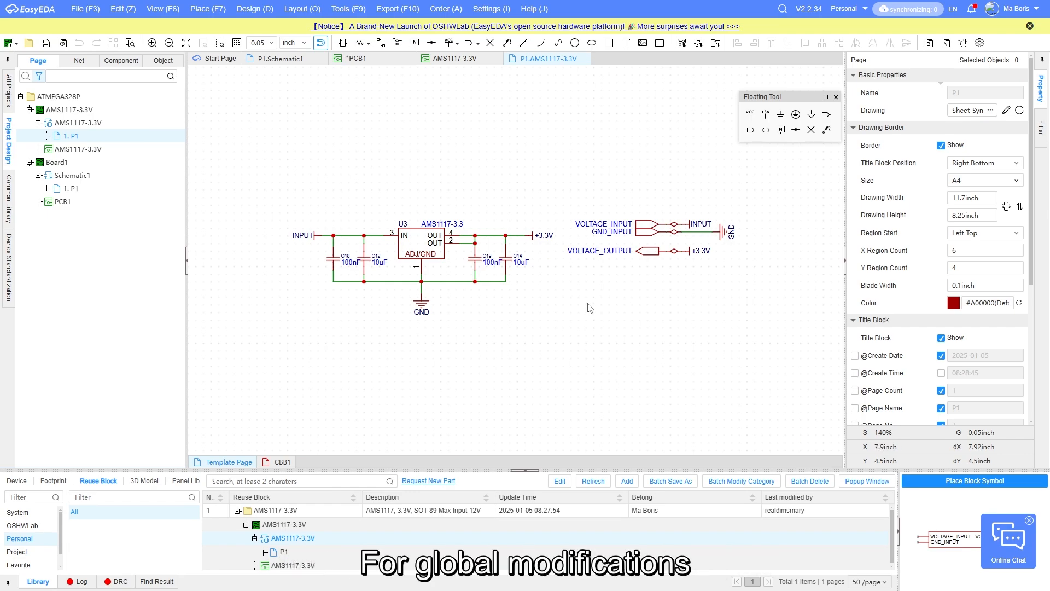
Bring up the Design menu listing Update Project Library over the block schematic
{"action": "right_click", "coordinate": [270, 510]}
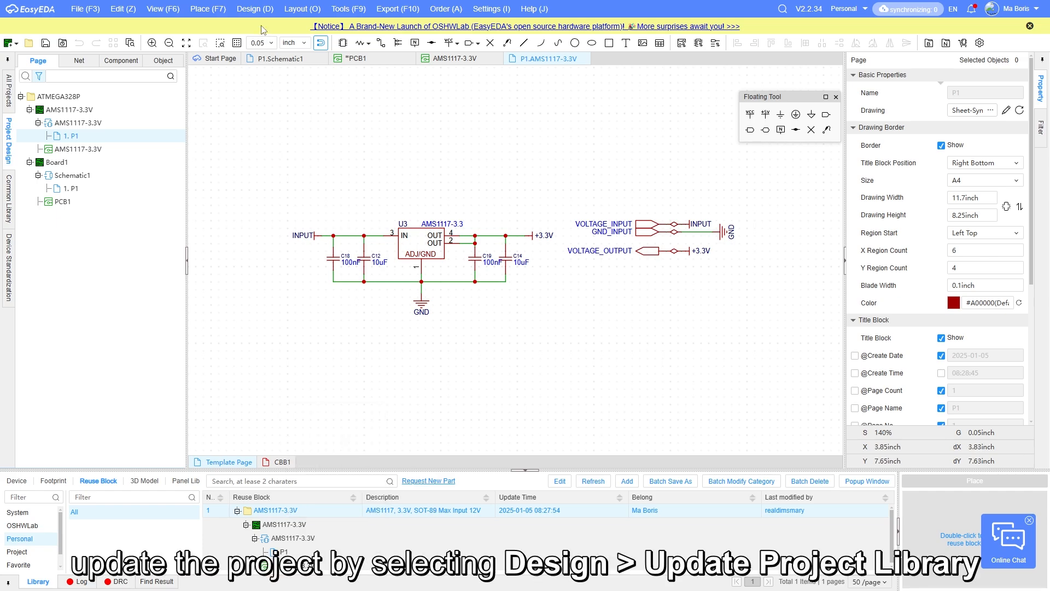
{"action": "left_click", "coordinate": [255, 9]}
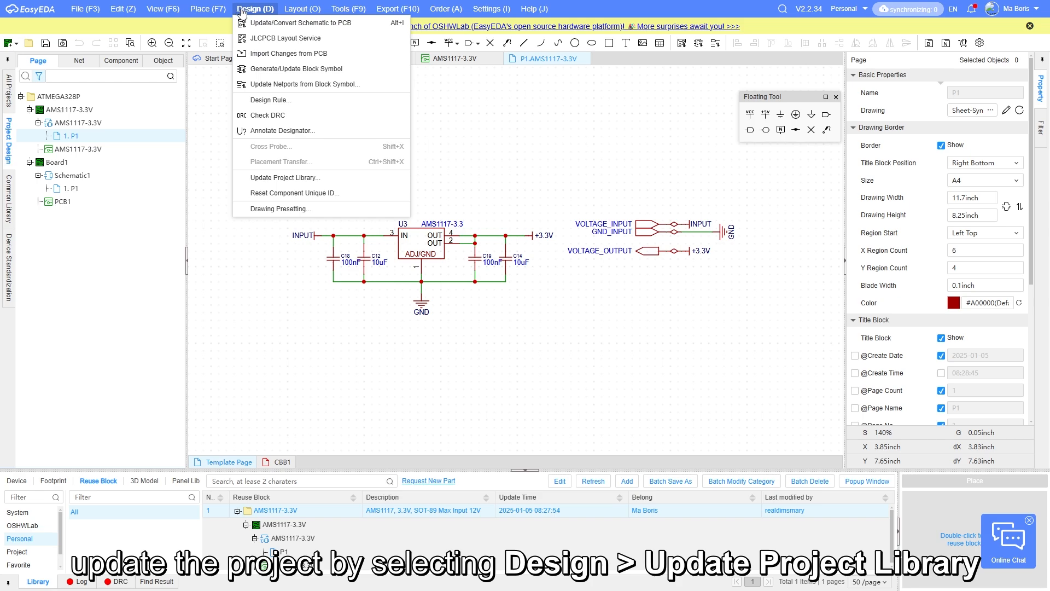
{"action": "mouse_move", "coordinate": [289, 178]}
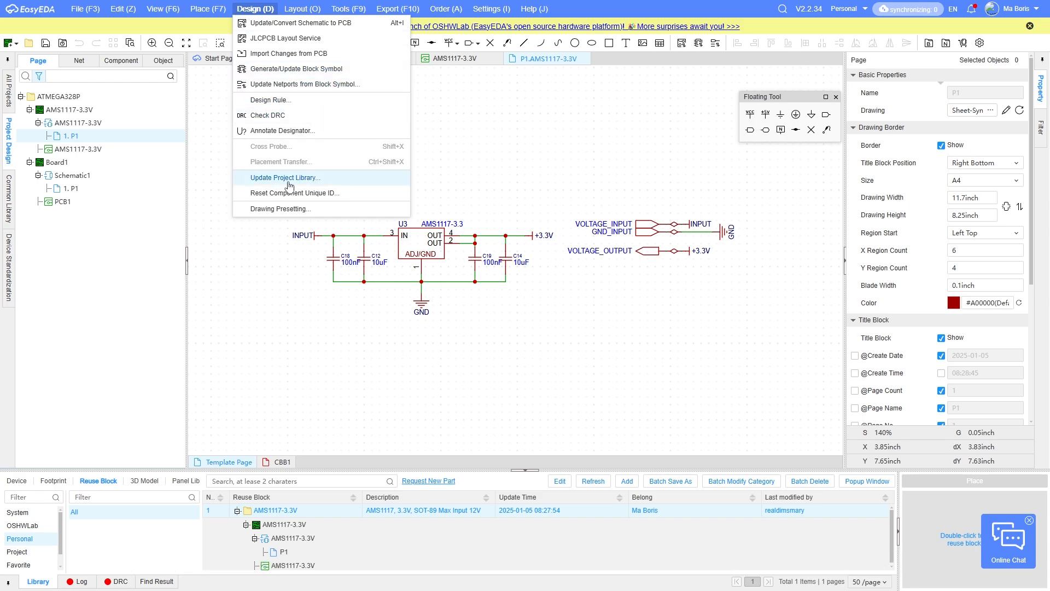